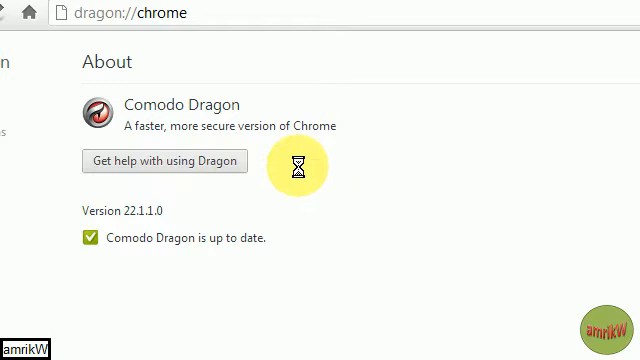
mouse_move(200, 108)
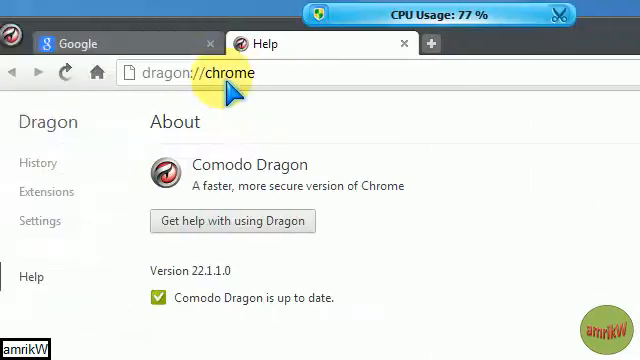
- Search Google for 'com' and open the Products page on comodo.com
left_click(100, 44)
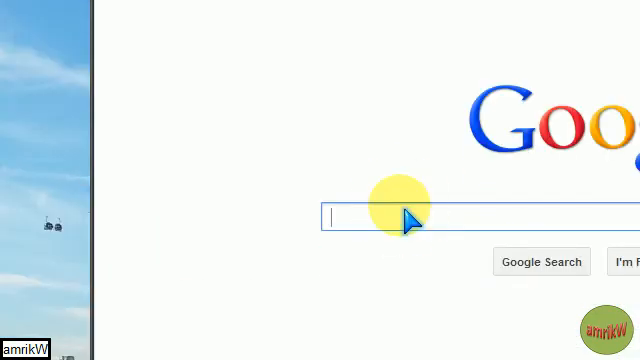
type("com")
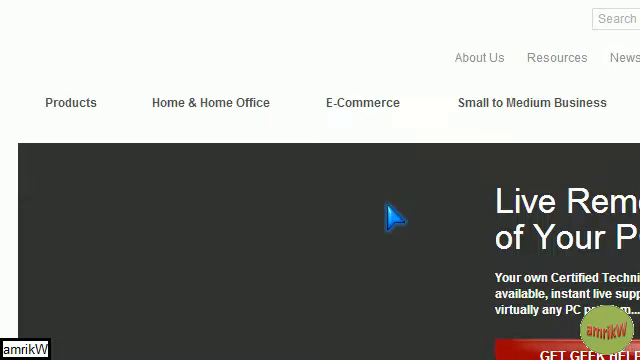
left_click(70, 102)
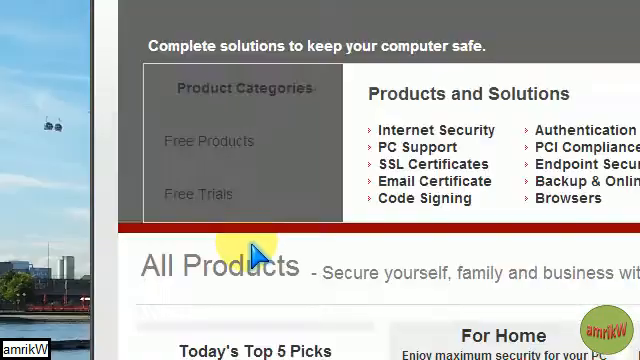
scroll("down", 3)
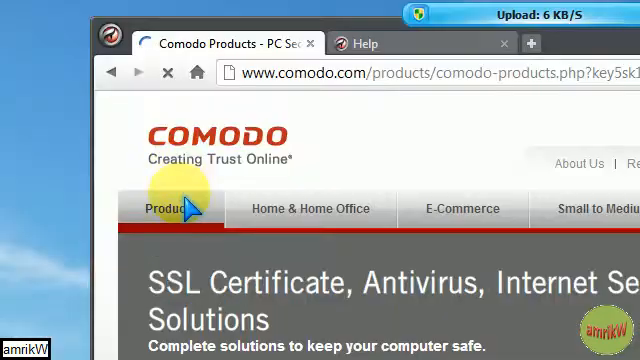
- Browse the Products page and bring up the Home & Home Office product lineup
left_click(172, 208)
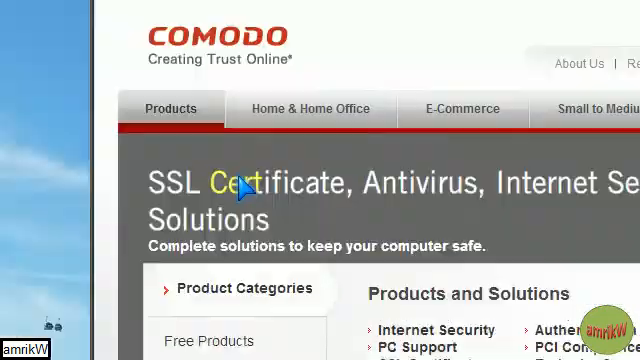
left_click(228, 242)
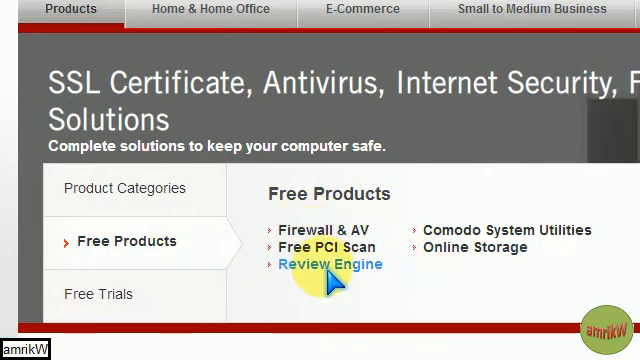
scroll("down", 3)
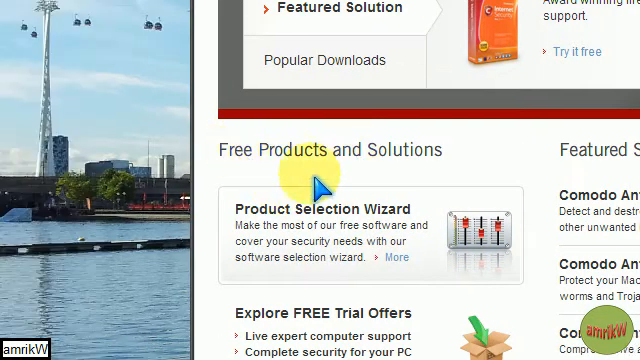
scroll("down", 3)
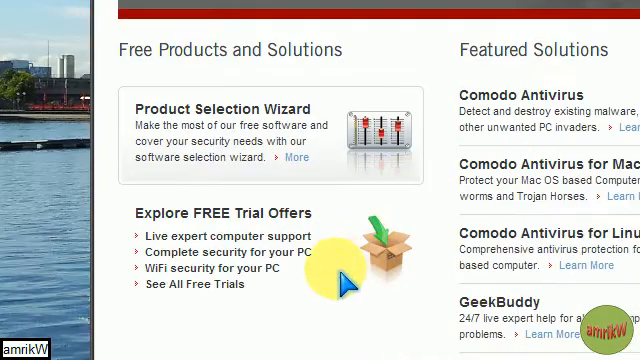
scroll("down", 3)
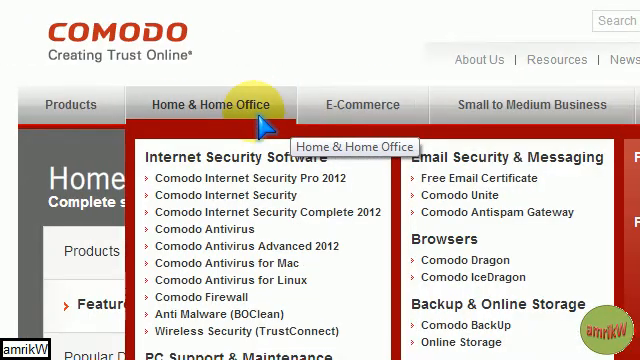
mouse_move(456, 258)
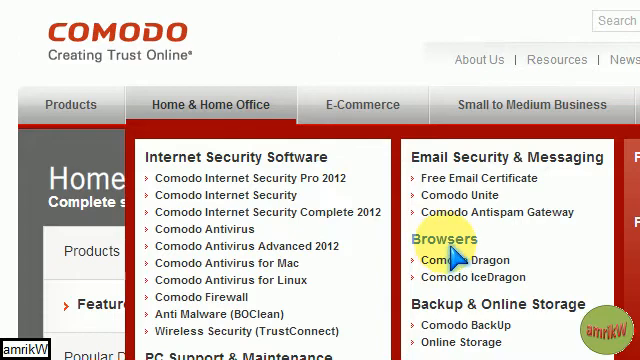
- Open the Comodo IceDragon page and scroll its Overview down to System Requirements
left_click(444, 260)
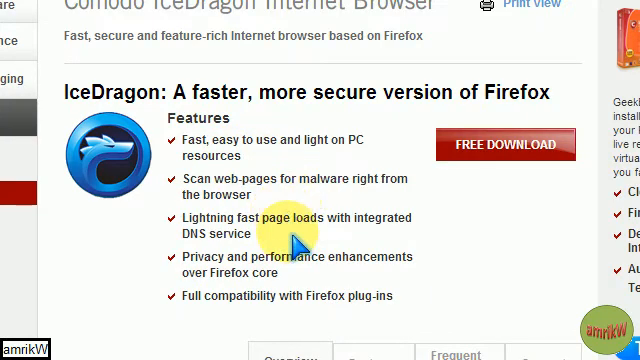
scroll("down", 3)
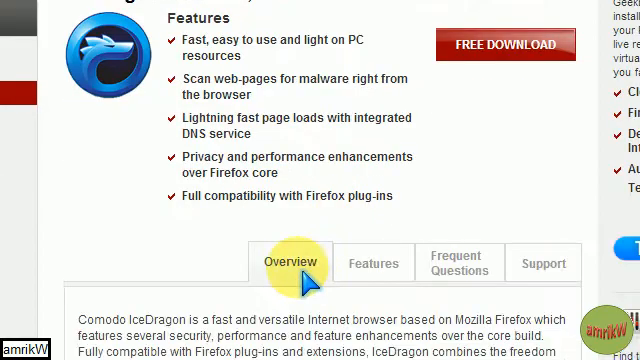
scroll("down", 3)
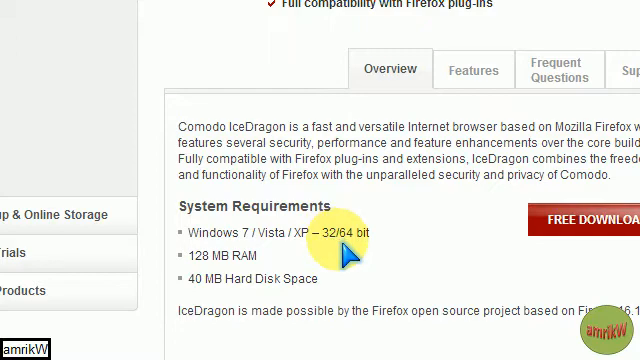
scroll("down", 3)
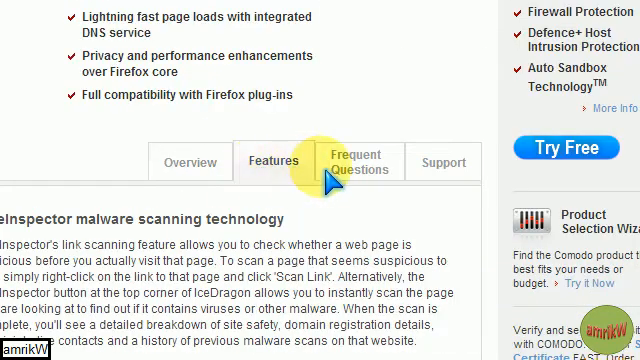
- Start the FREE DOWNLOAD of IceDragon and view the thank-you page instructions
left_click(356, 162)
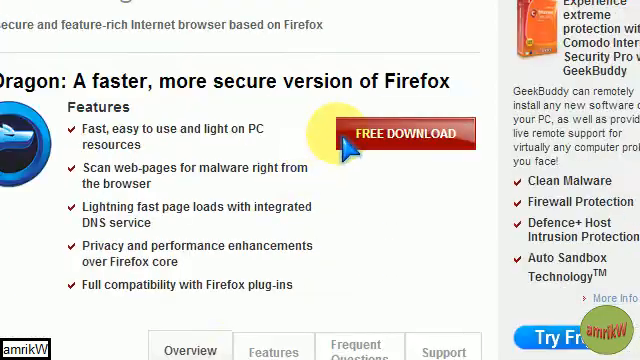
scroll("down", 3)
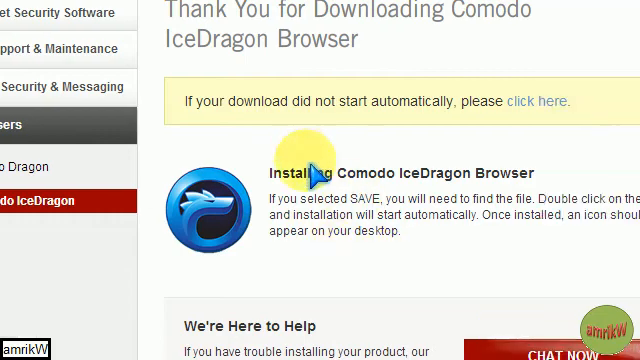
- Scroll through the IceDragon Features tab descriptions on the product page
scroll("down", 3)
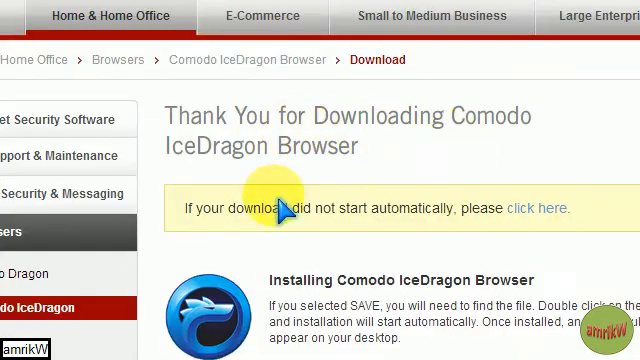
scroll("down", 3)
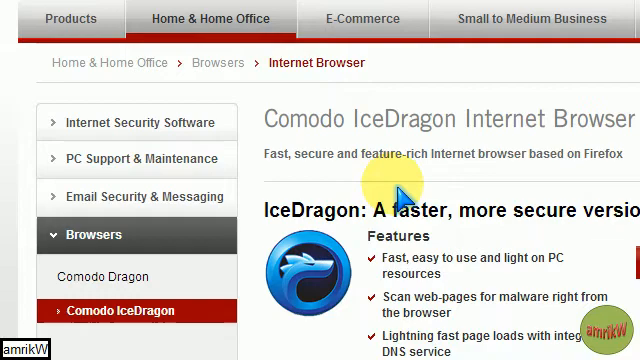
scroll("down", 3)
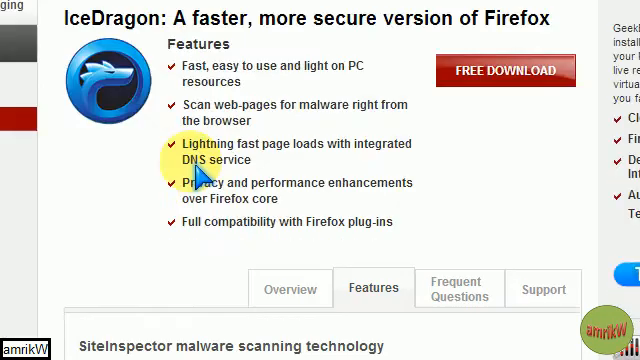
scroll("down", 3)
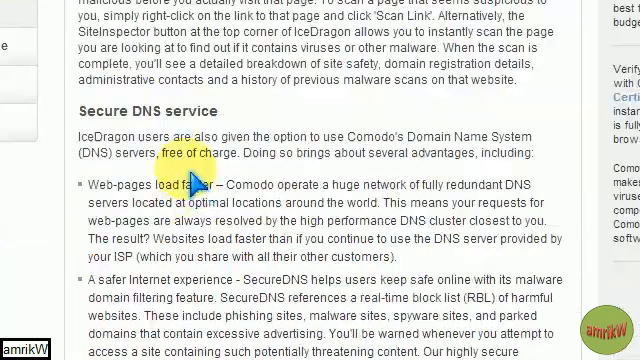
scroll("down", 3)
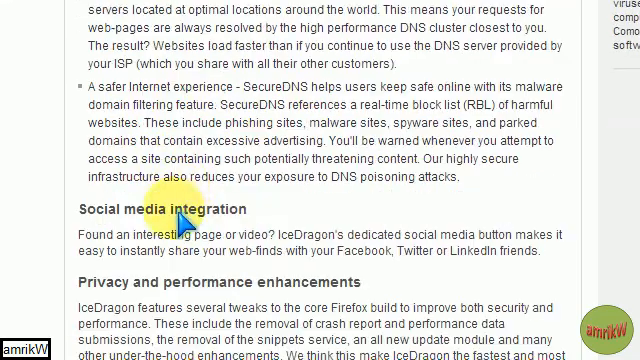
scroll("down", 3)
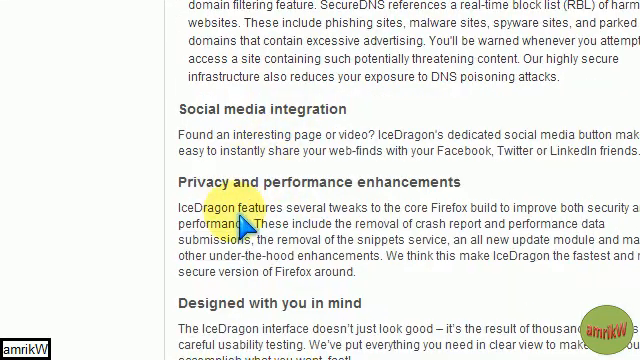
scroll("down", 3)
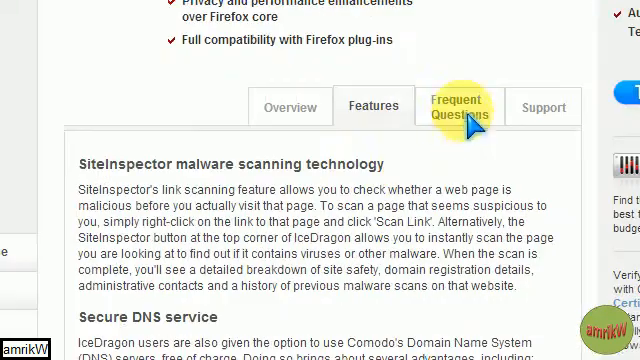
- Show the Frequent Questions tab and read through the IceDragon FAQ entries
left_click(458, 104)
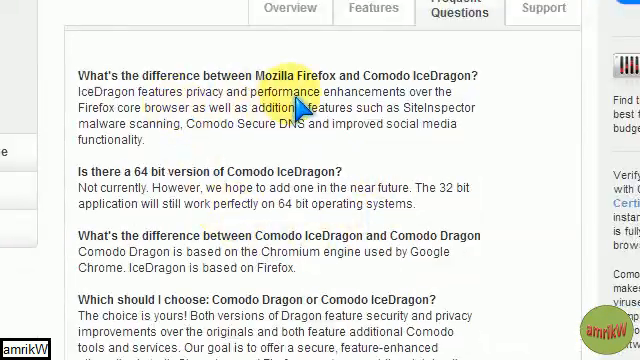
scroll("up", 3)
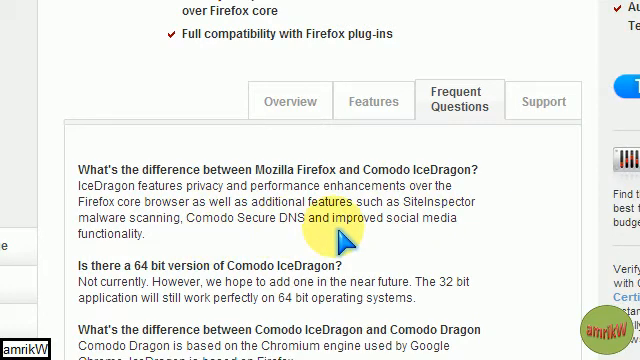
scroll("down", 3)
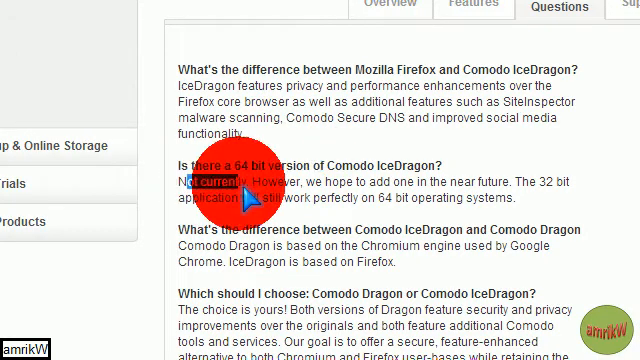
scroll("down", 3)
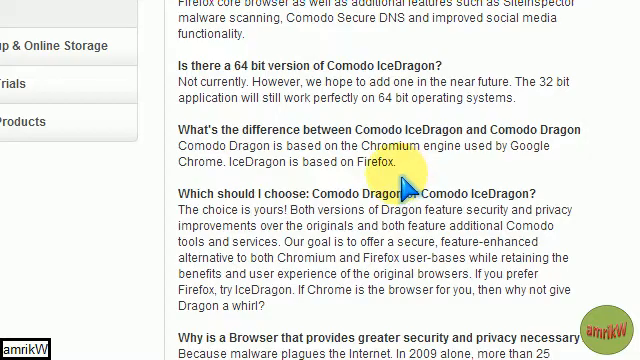
scroll("down", 3)
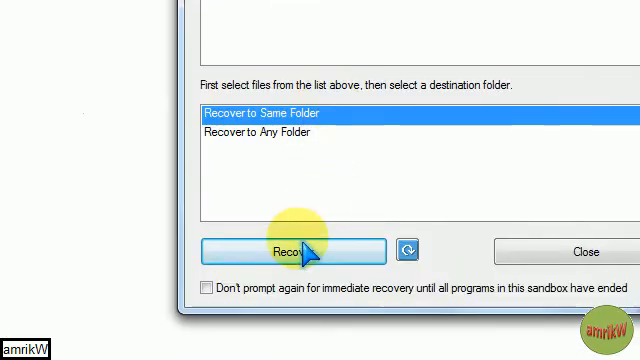
- Recover the sandboxed IceDragon download to its same original folder
left_click(288, 252)
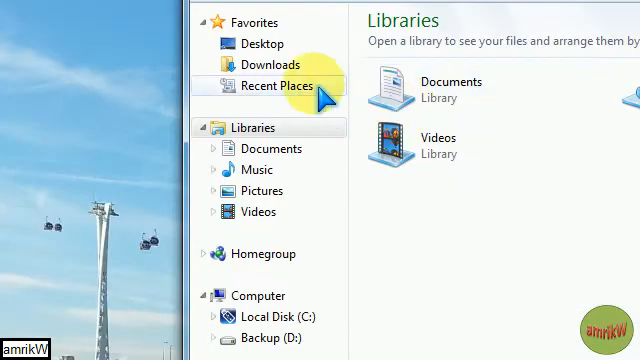
- Launch icedragonsetup from Downloads and allow it to run past the Security Warning
left_click(268, 64)
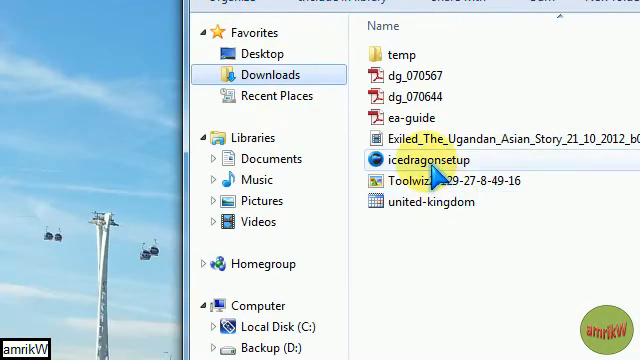
left_click(420, 160)
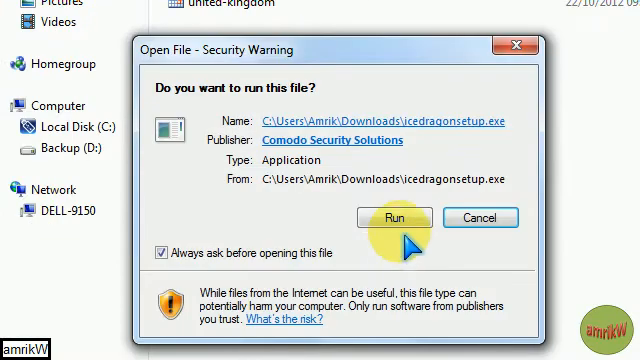
left_click(394, 218)
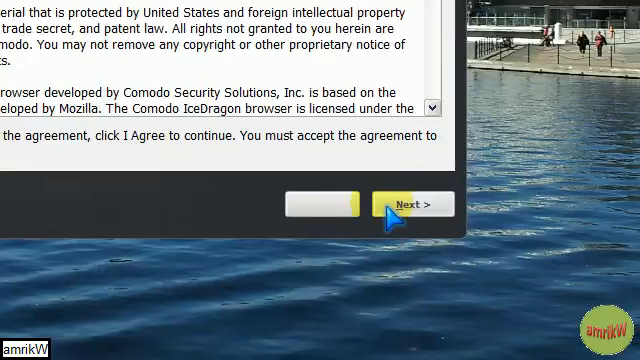
- Accept the licence agreement, keep the import and SecureDNS options, and start installing
left_click(404, 204)
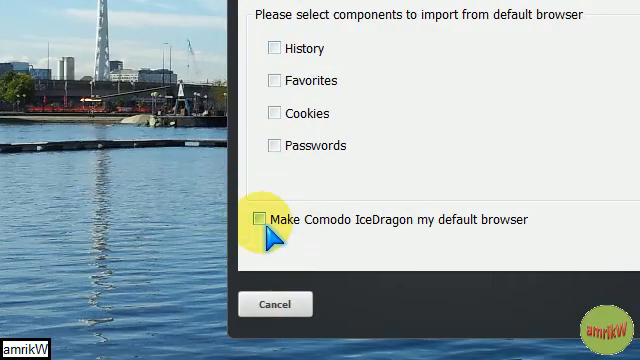
mouse_move(410, 244)
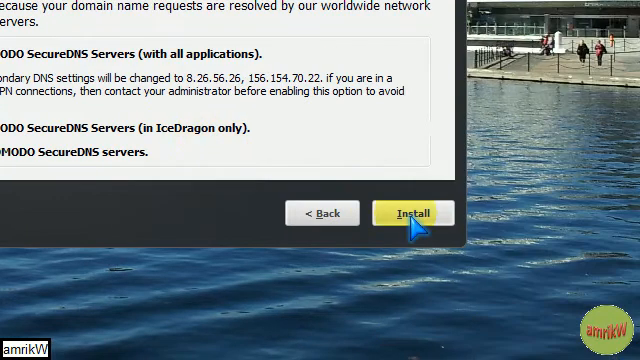
left_click(410, 212)
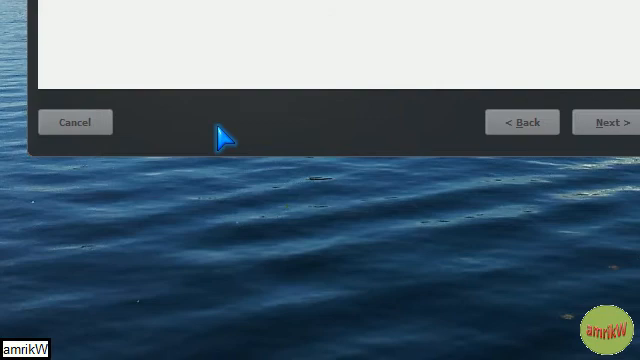
- Finish the installation, importing browser data from Chrome in the import wizard
left_click(604, 122)
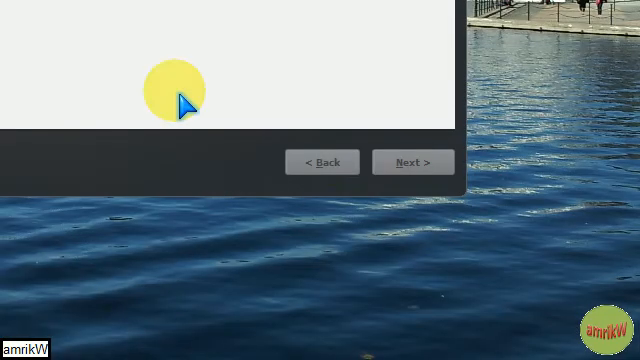
left_click(412, 162)
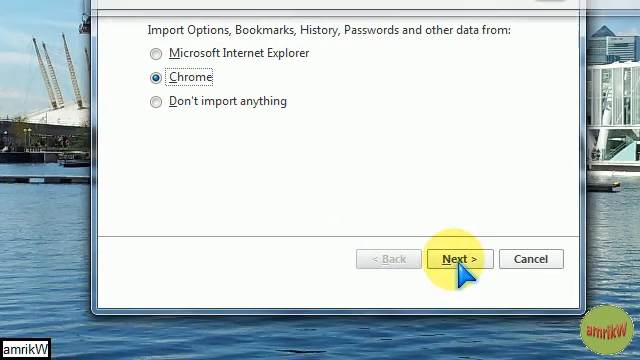
left_click(456, 258)
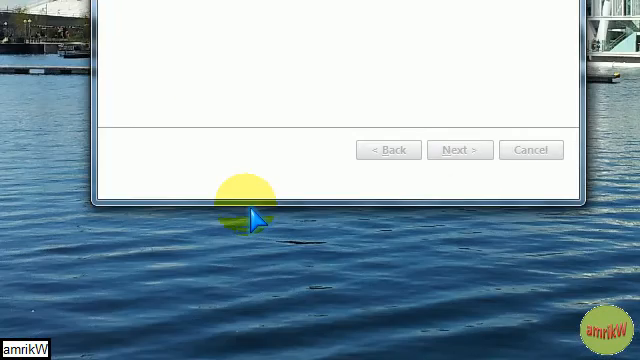
left_click(460, 148)
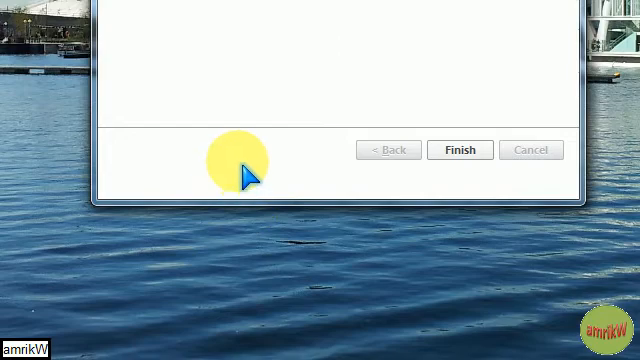
left_click(460, 150)
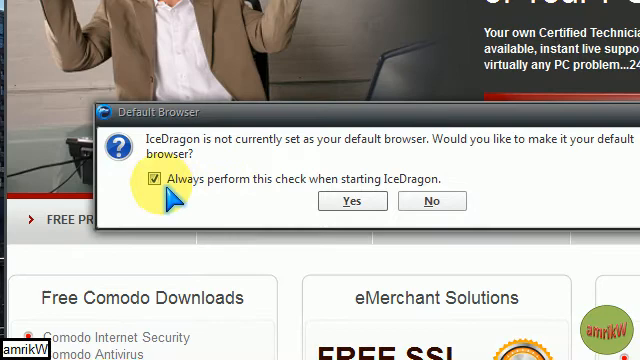
- Stop the default-browser check from running at every IceDragon startup
left_click(156, 182)
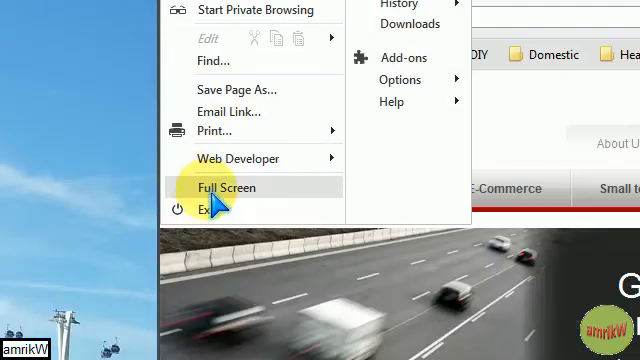
left_click(230, 188)
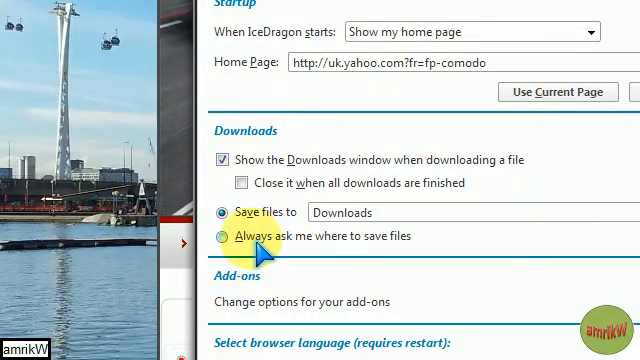
scroll("down", 3)
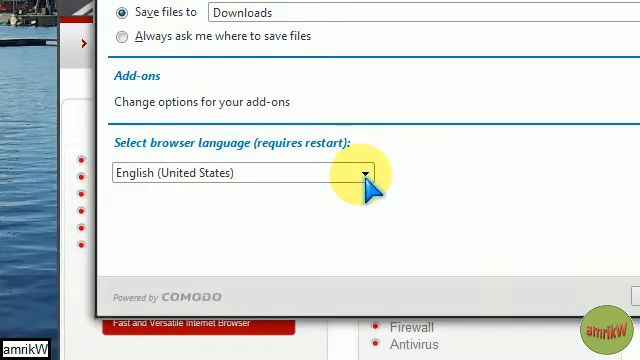
left_click(356, 172)
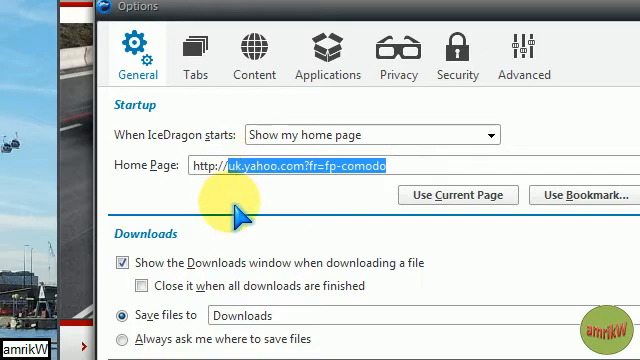
type("http://ww.")
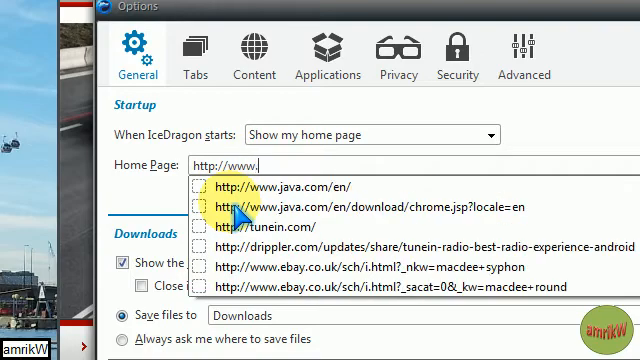
type("ggo")
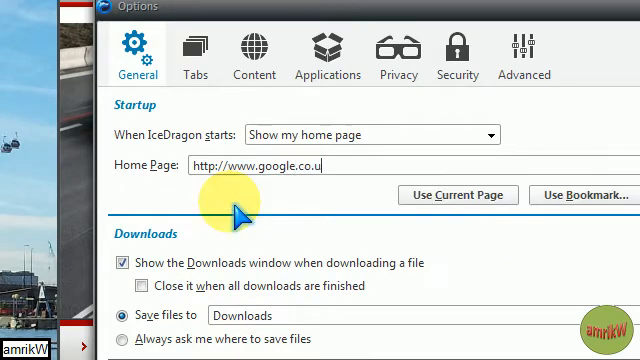
type("k/")
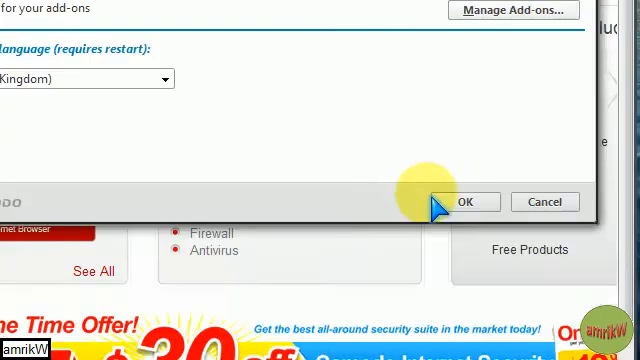
left_click(468, 200)
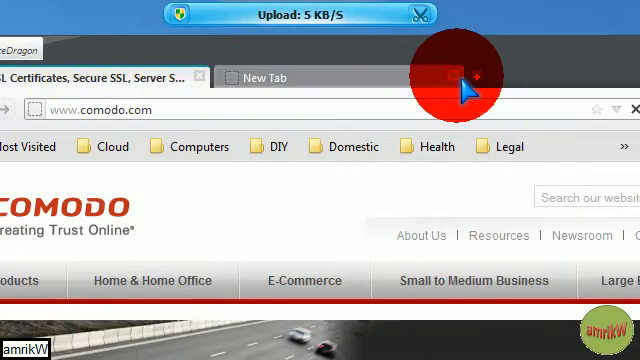
- In Privacy options, enable Do Not Track and custom history cleared whenever IceDragon closes
left_click(210, 48)
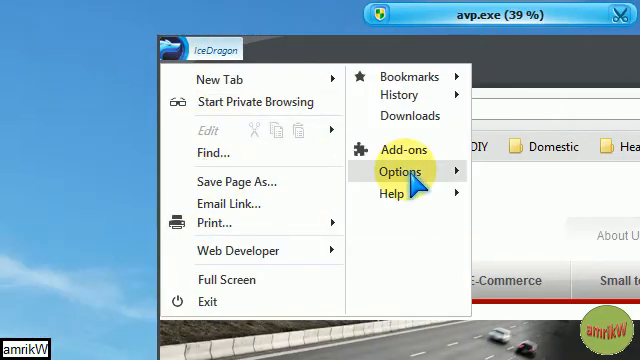
left_click(400, 170)
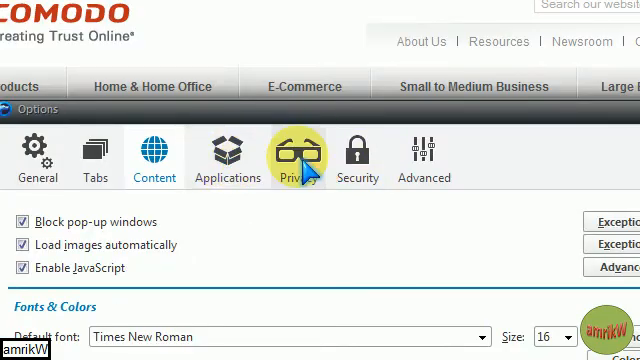
left_click(296, 156)
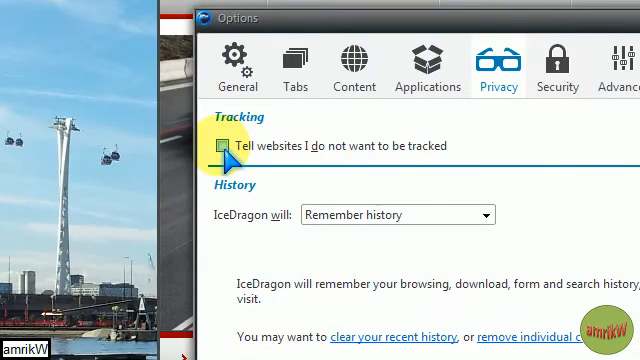
left_click(224, 146)
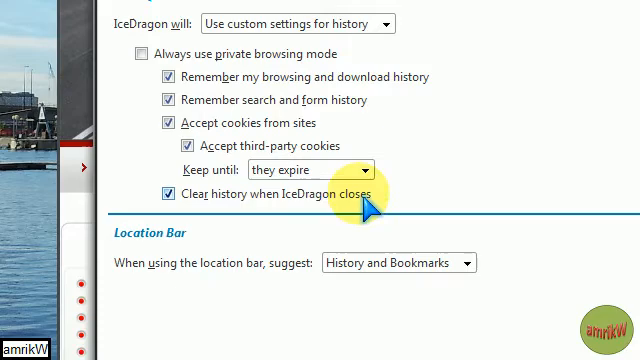
left_click(456, 72)
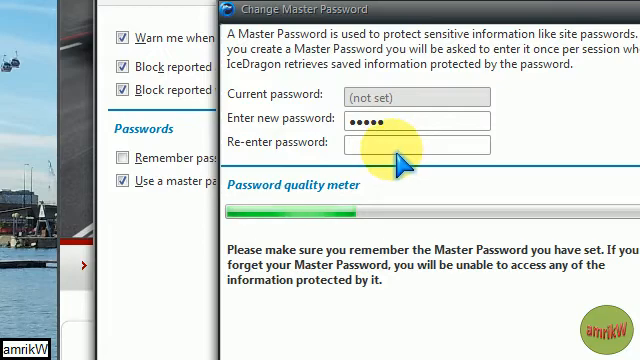
- Set a master password under Security and confirm it
type("•••••")
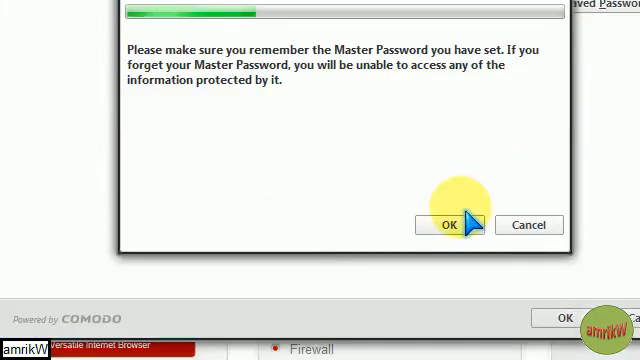
left_click(448, 224)
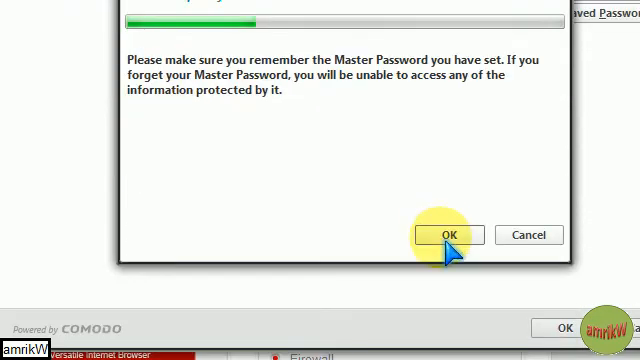
left_click(448, 236)
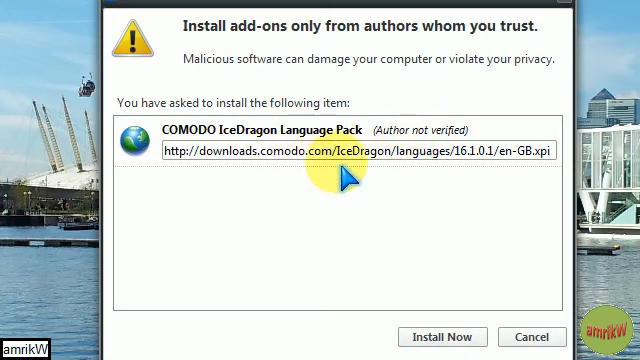
mouse_move(440, 238)
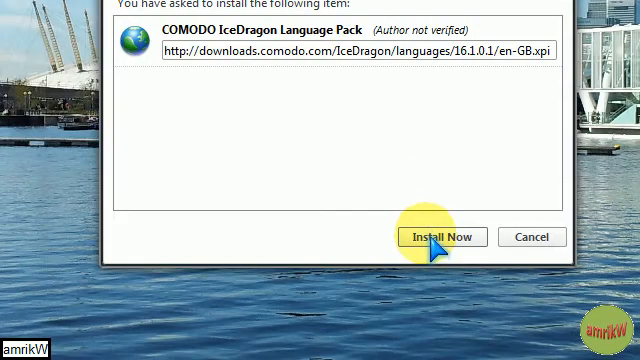
- Confirm Install Now for the en-GB COMODO IceDragon Language Pack
left_click(440, 236)
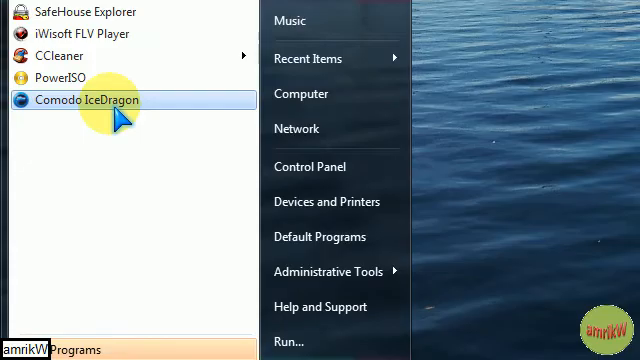
- Launch IceDragon and reach the Advanced > General options, passing Content and Privacy
left_click(96, 100)
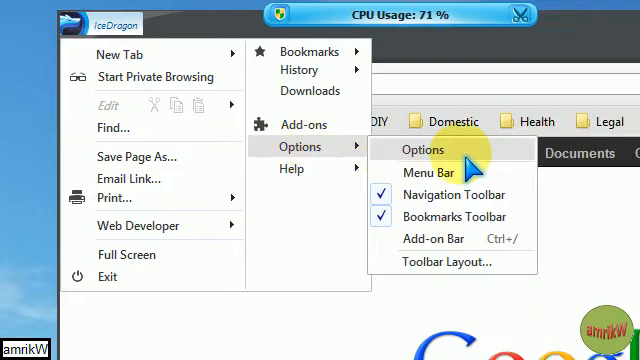
left_click(424, 148)
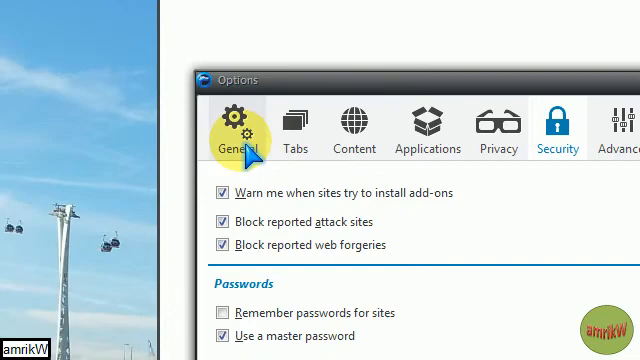
mouse_move(296, 128)
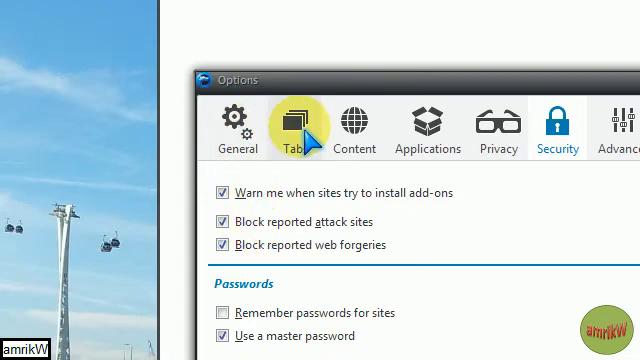
left_click(354, 128)
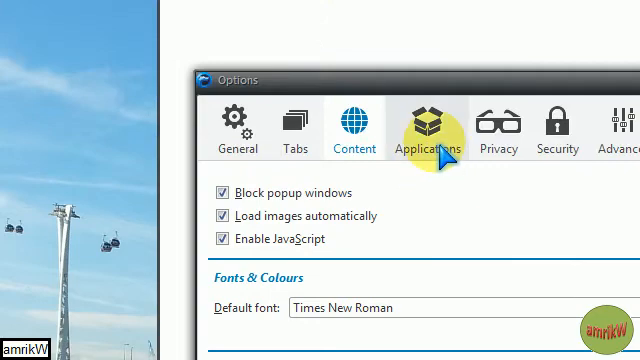
left_click(396, 128)
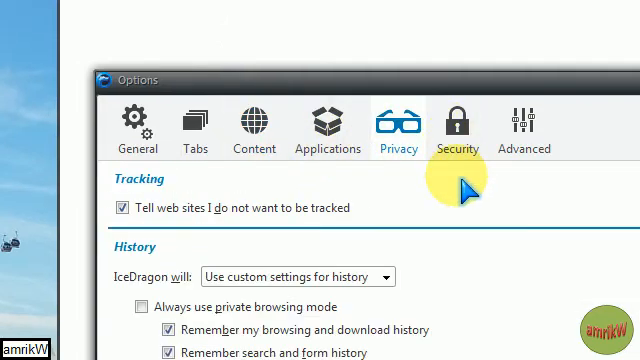
left_click(456, 128)
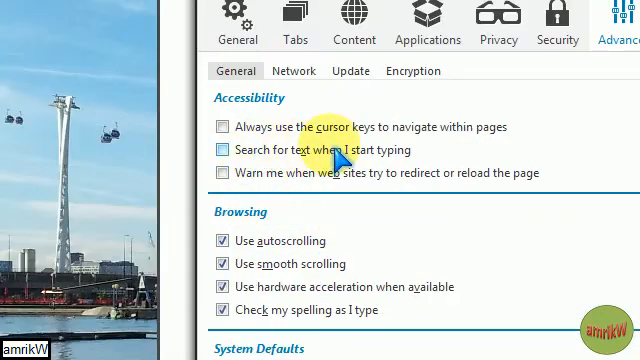
scroll("down", 3)
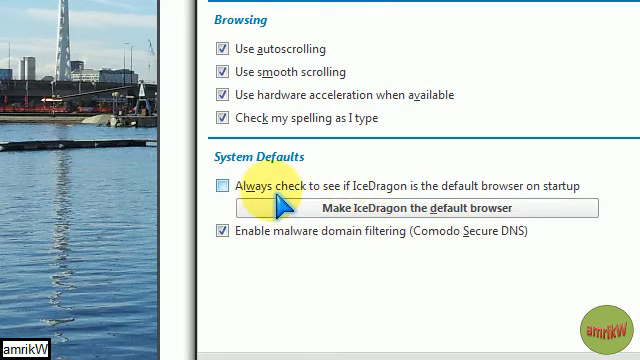
mouse_move(452, 204)
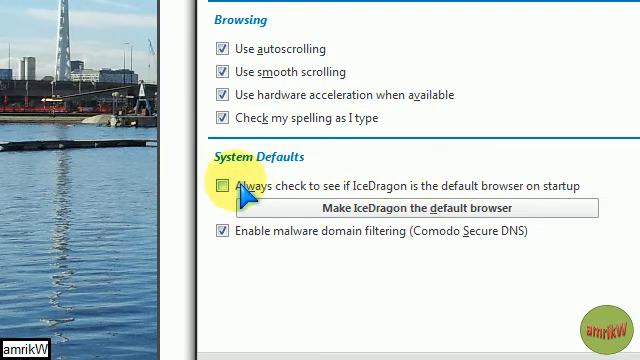
mouse_move(408, 218)
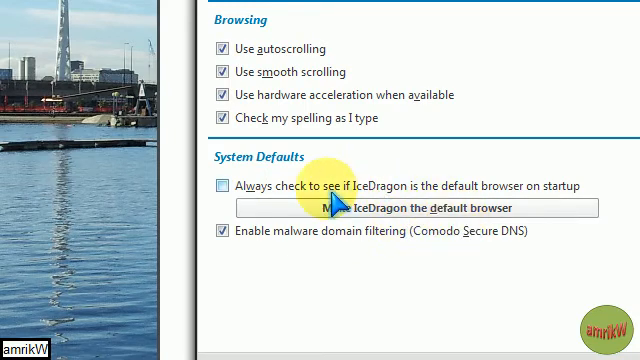
- Enable 'Always check to see if IceDragon is the default browser' and save with OK
left_click(220, 192)
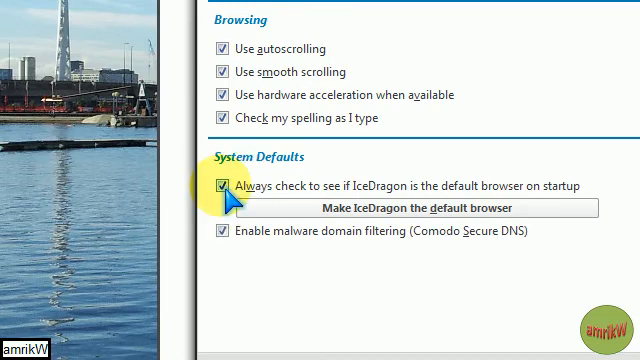
left_click(224, 188)
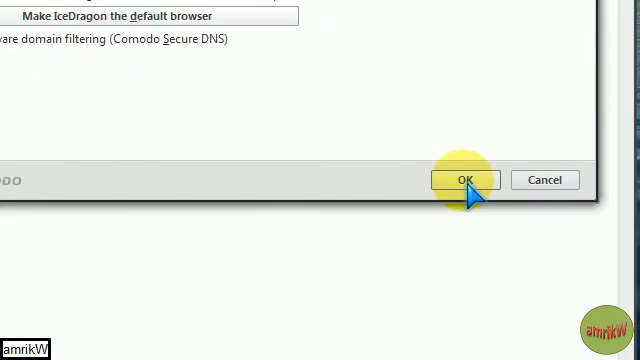
left_click(460, 180)
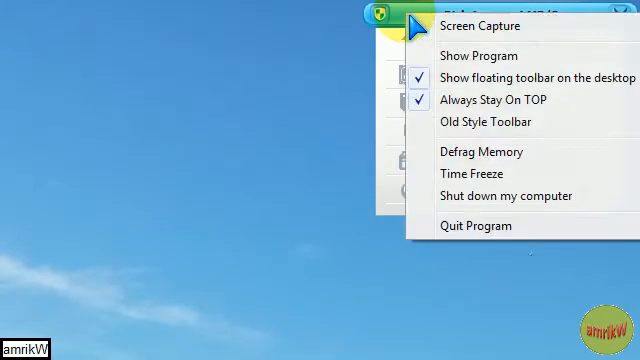
- Show the Toolwiz Care main window and start its Checkup scan
left_click(470, 56)
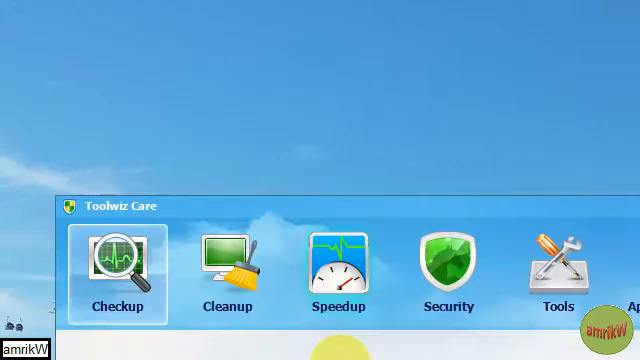
left_click(116, 262)
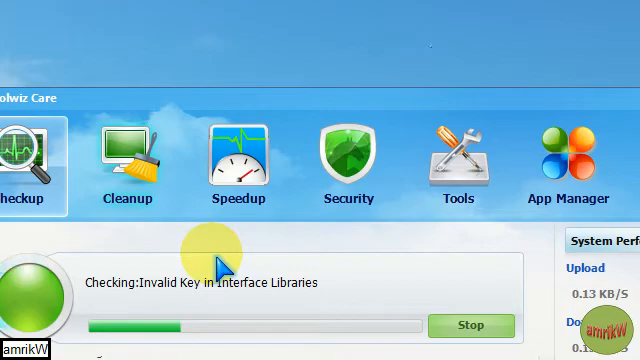
scroll("down", 3)
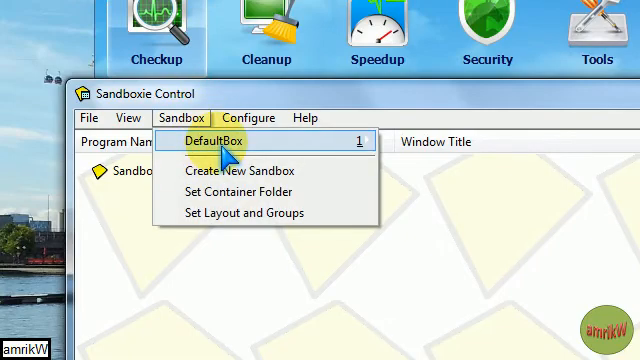
- Open DefaultBox Sandbox Settings and browse its Applications entries such as Google Chrome
left_click(210, 140)
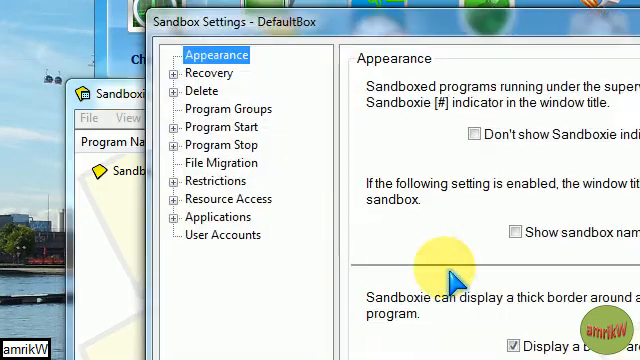
left_click(212, 216)
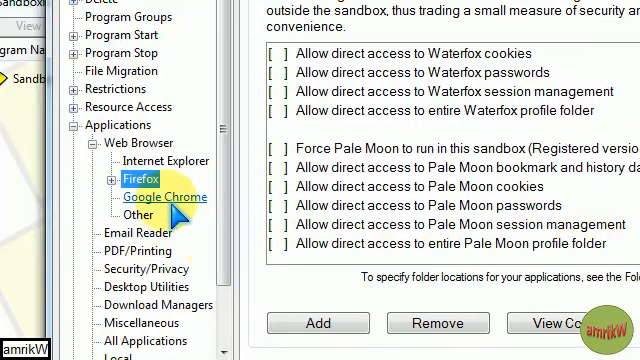
left_click(164, 198)
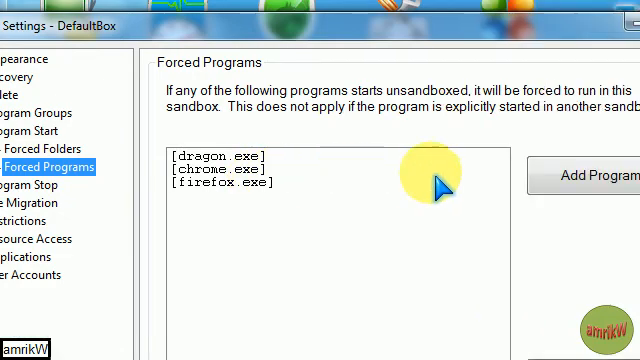
- Add icedragon.exe from Program Files\Comodo\IceDragon as a DefaultBox forced program
left_click(580, 176)
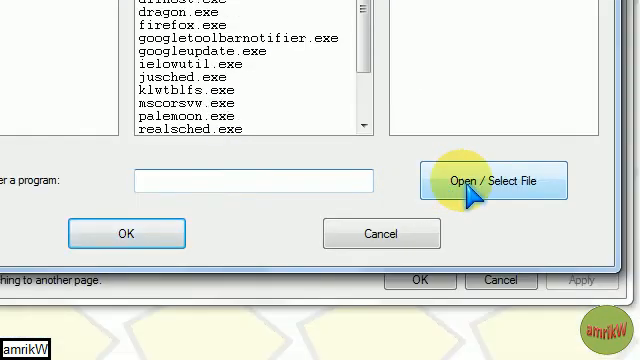
left_click(496, 180)
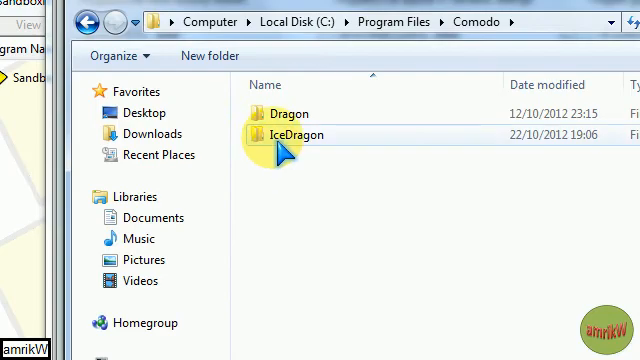
double_click(288, 136)
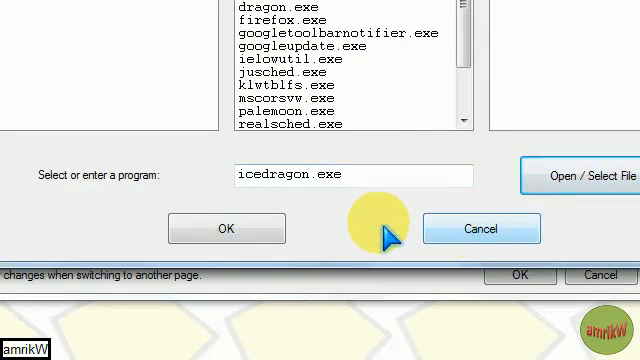
left_click(224, 228)
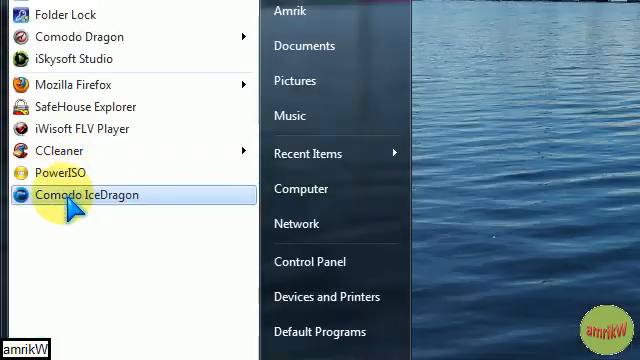
- Launch Comodo IceDragon from the Start menu and enter comodo in the Google search box
left_click(80, 196)
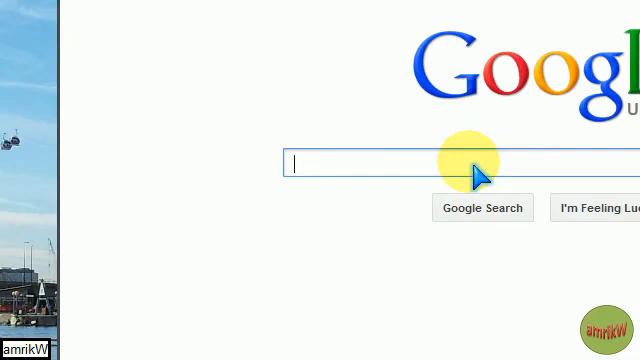
type("comodo")
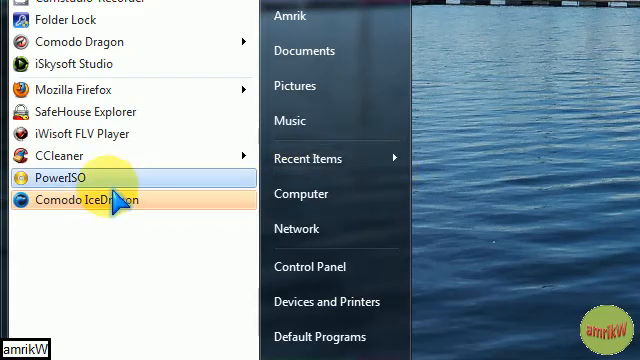
- Relaunch IceDragon, search comodo browser and scroll the Comodo IceDragon Internet Browser product page
left_click(84, 200)
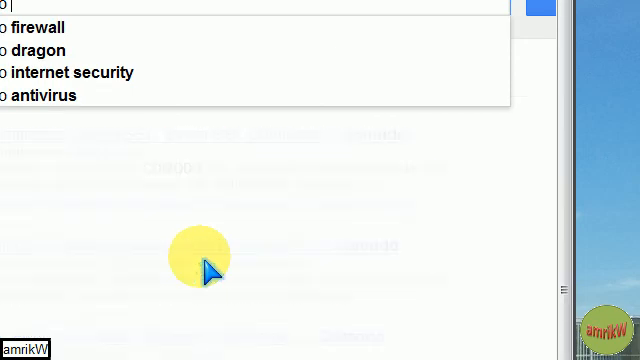
type("browser")
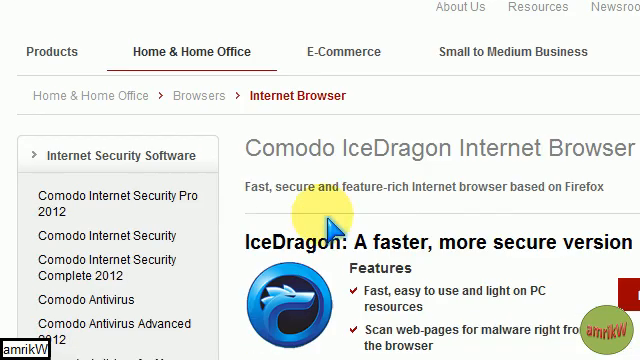
scroll("down", 3)
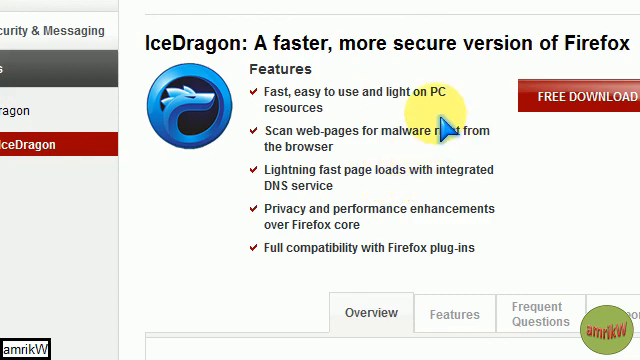